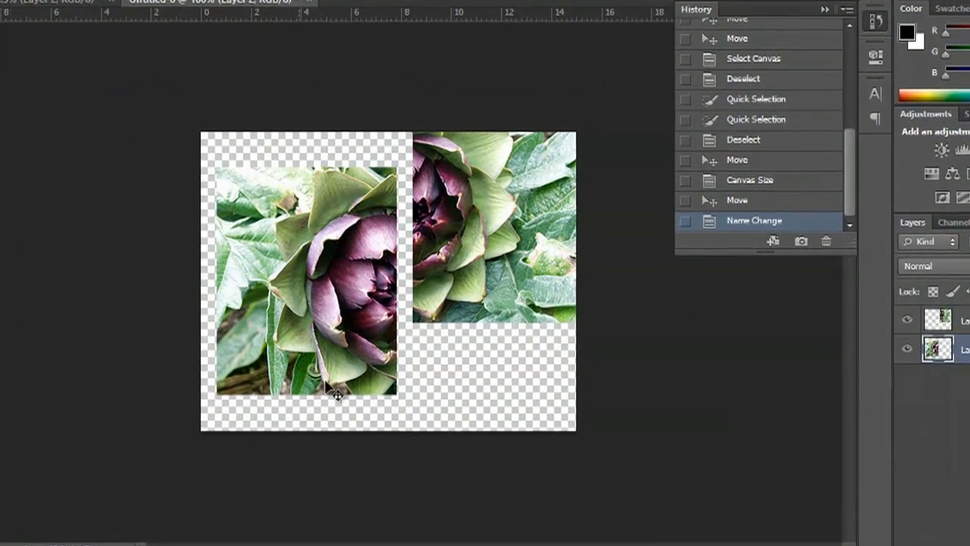
- Drag the left artichoke half on Layer 2 into place beside the right half
drag(337, 395, 318, 386)
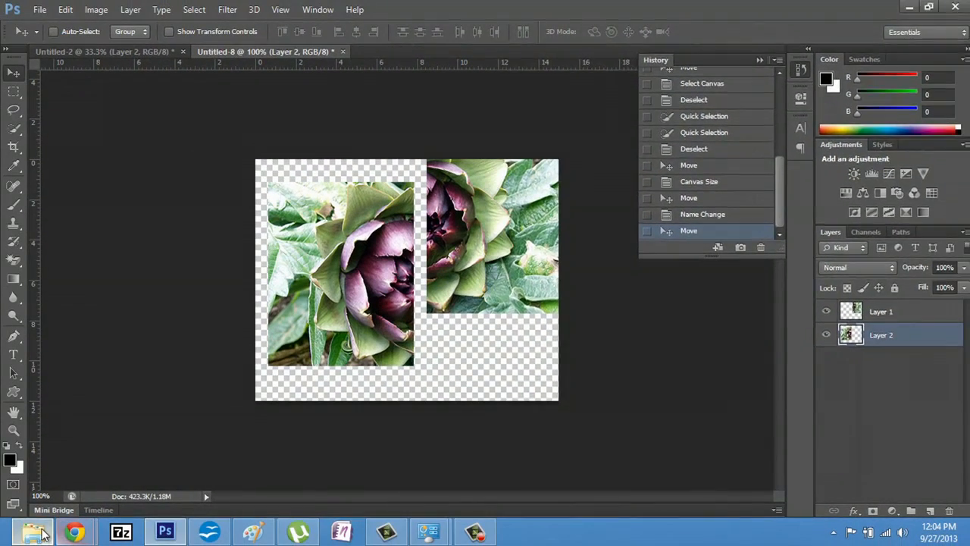
- Browse File Explorer to Computer, Desktop, and the Convert images folder
click(36, 527)
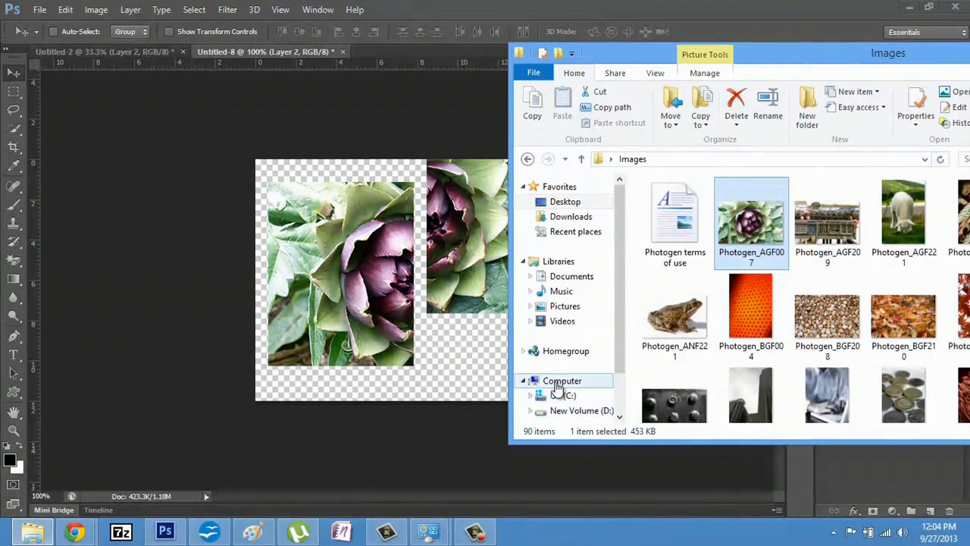
click(563, 381)
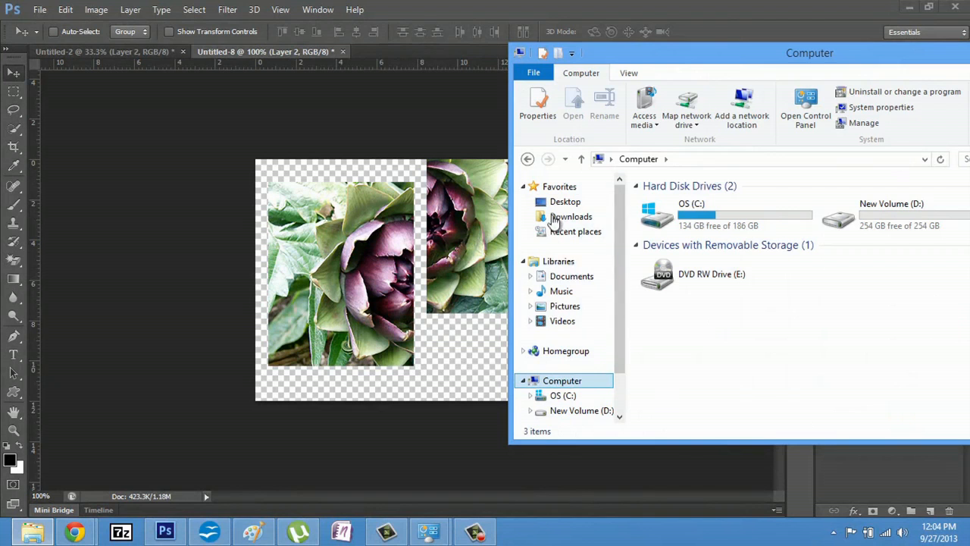
click(565, 201)
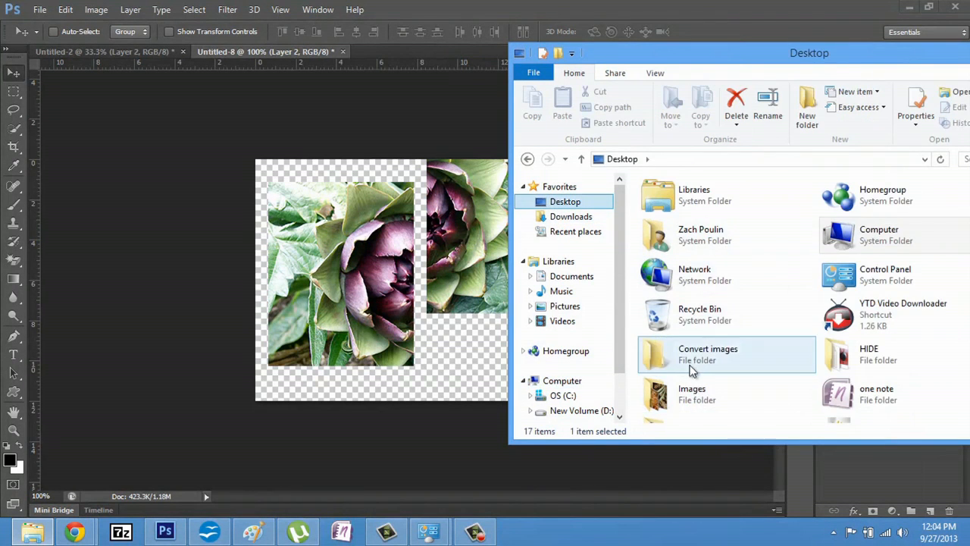
double_click(709, 354)
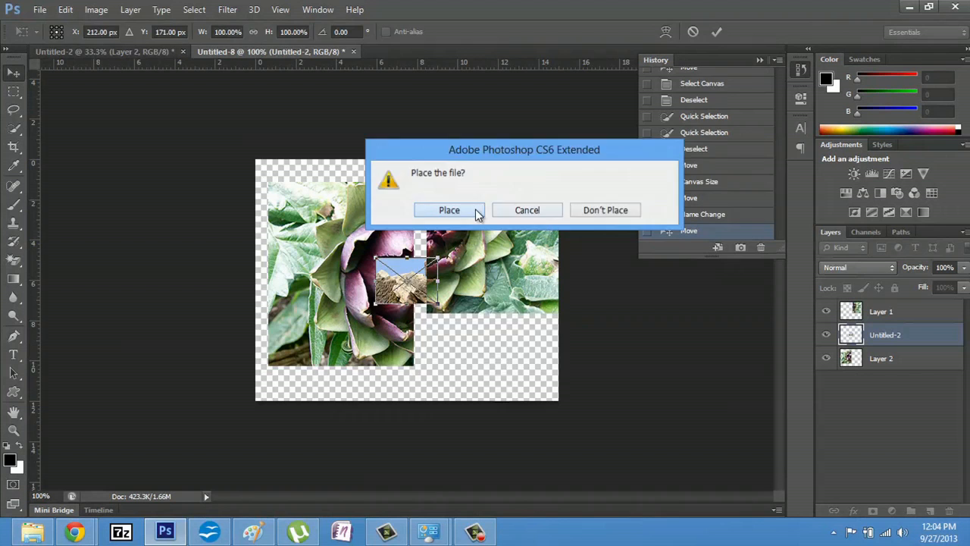
- Confirm placing the rock photo into the artichoke document
click(449, 210)
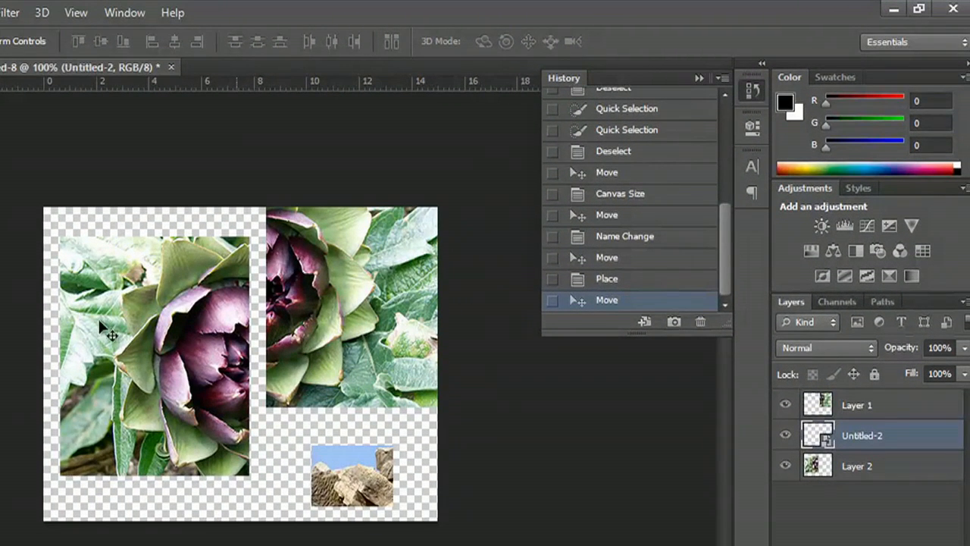
mouse_move(294, 380)
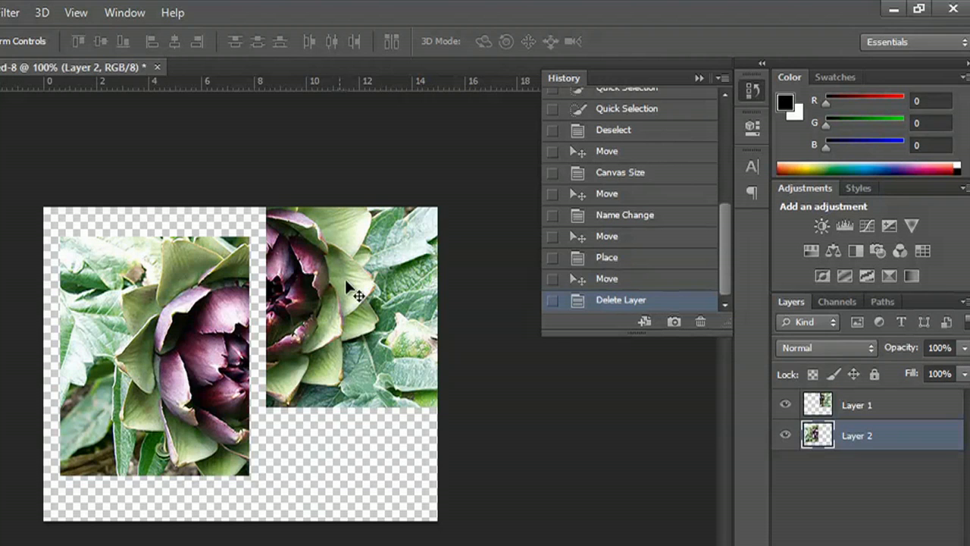
- Select Layer 1 and drag the right half to line up with the left half
click(856, 404)
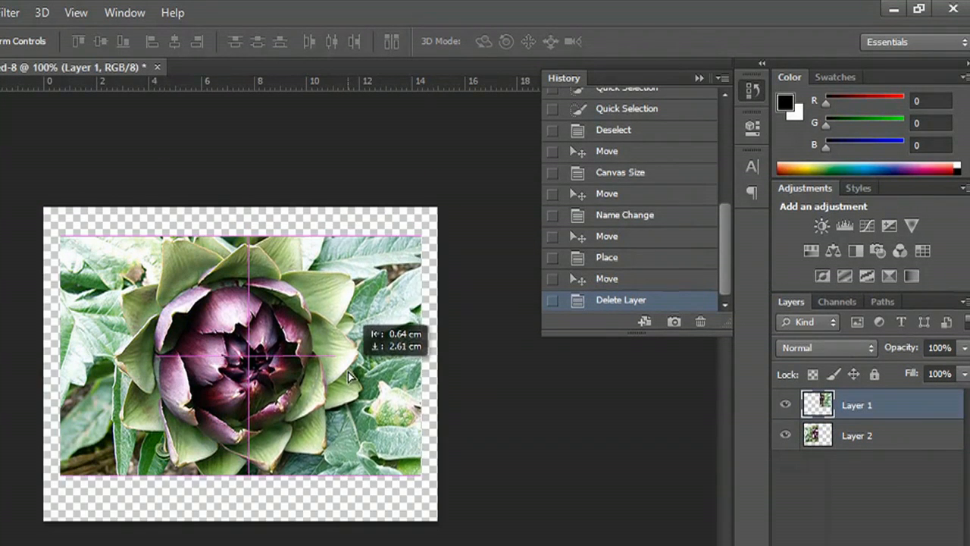
drag(349, 372, 333, 367)
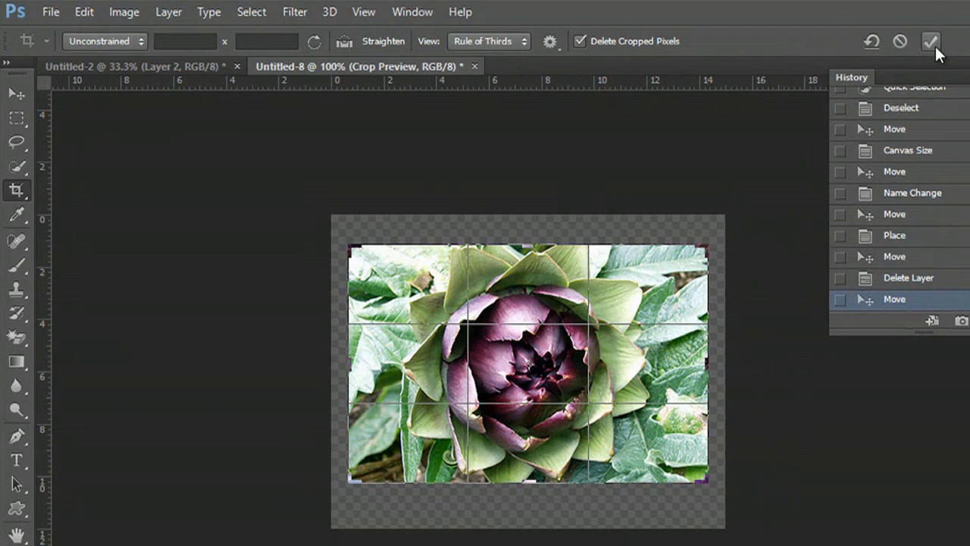
- Commit the crop around the joined artichoke
click(929, 40)
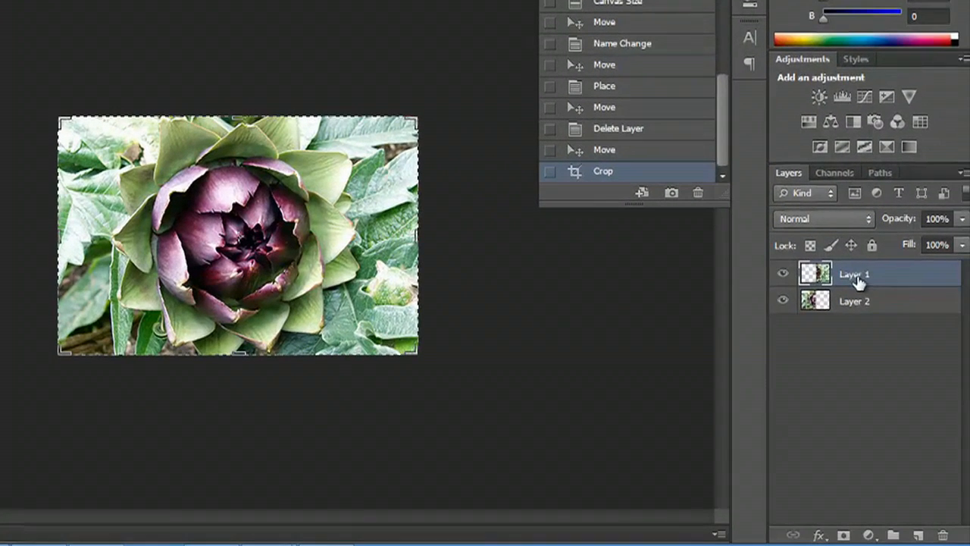
- Merge Visible from Layer 1's context menu to flatten both halves
right_click(854, 274)
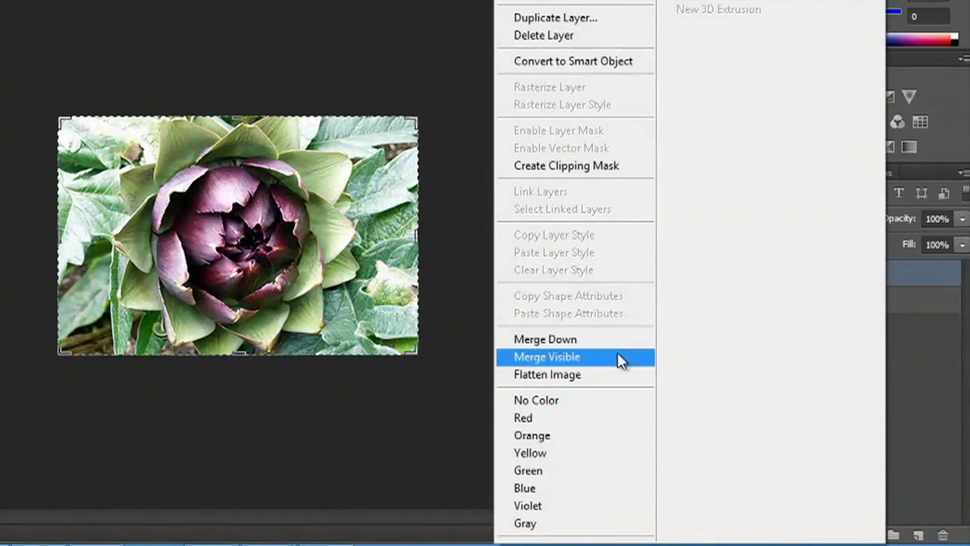
click(547, 357)
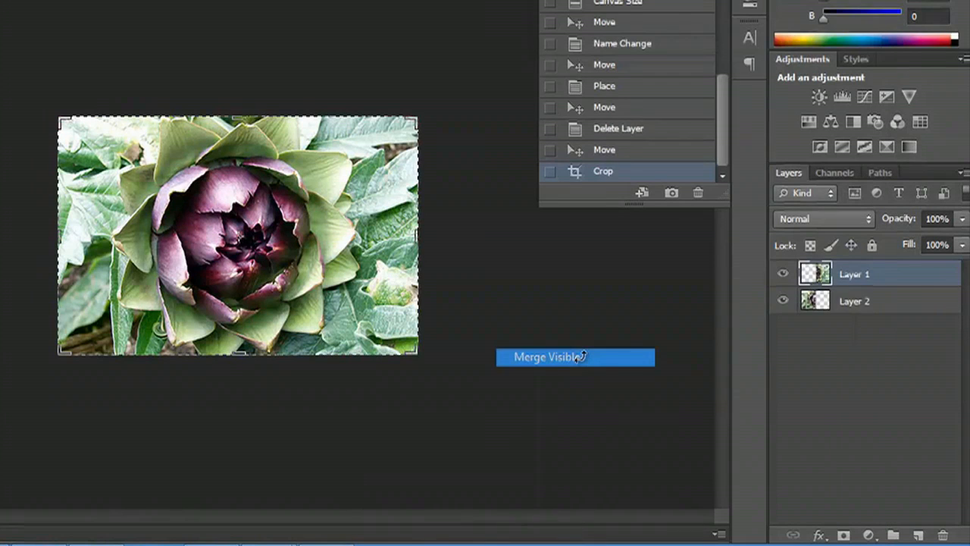
click(574, 356)
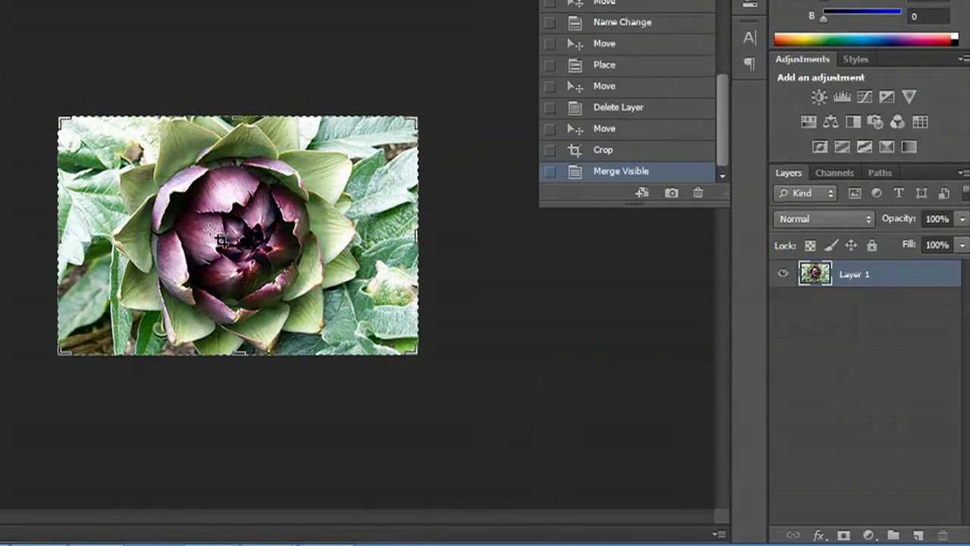